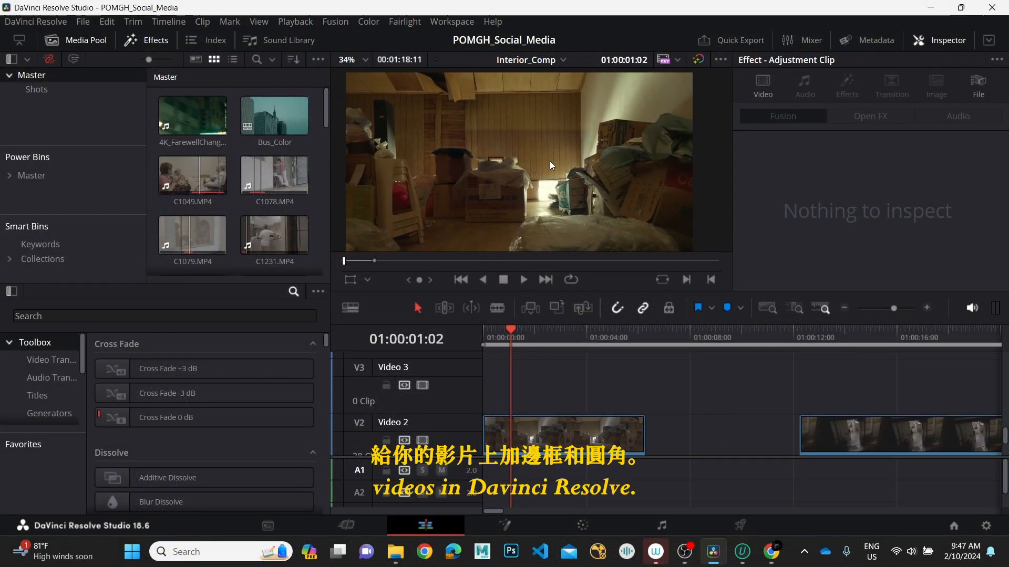
# Search effects for 'adjustment', place an Adjustment Clip on V3 above the footage, then clear the search
pyautogui.click(161, 316)
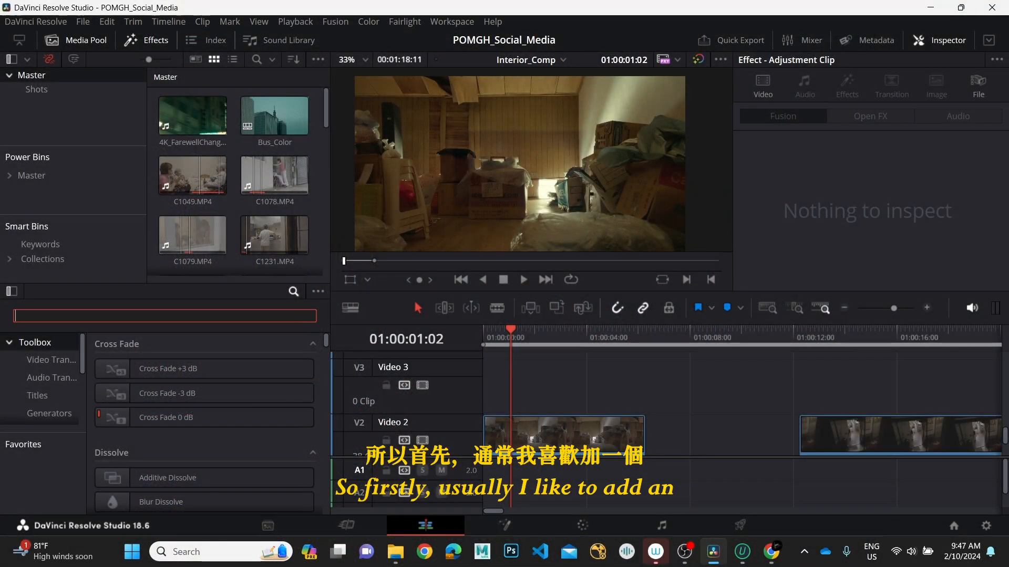
pyautogui.write('adjus')
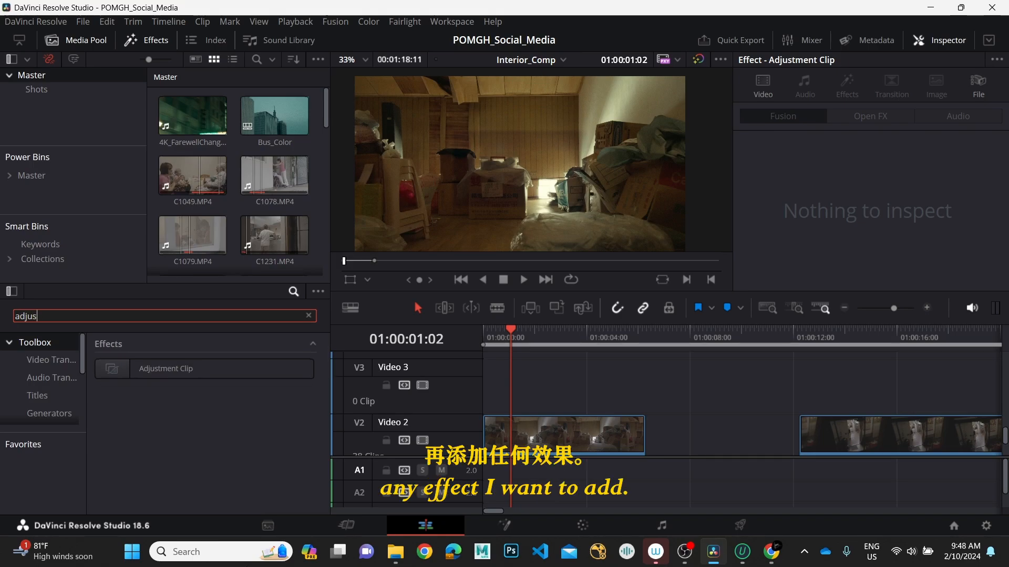
pyautogui.moveTo(164, 369); pyautogui.dragTo(452, 384)
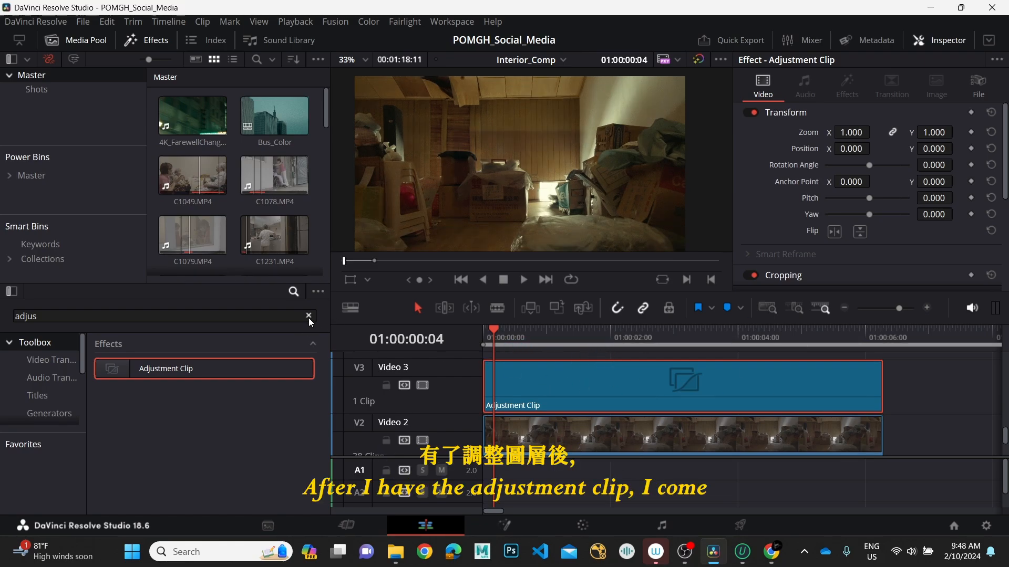
pyautogui.click(308, 316)
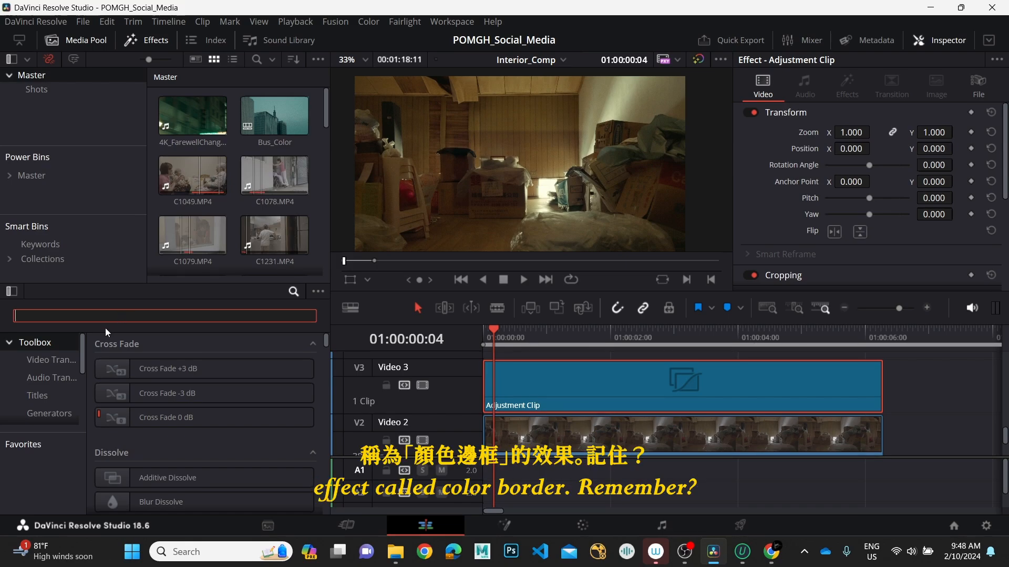
# Search the Effects Library for 'colo' to find Colored Border
pyautogui.write('colo')
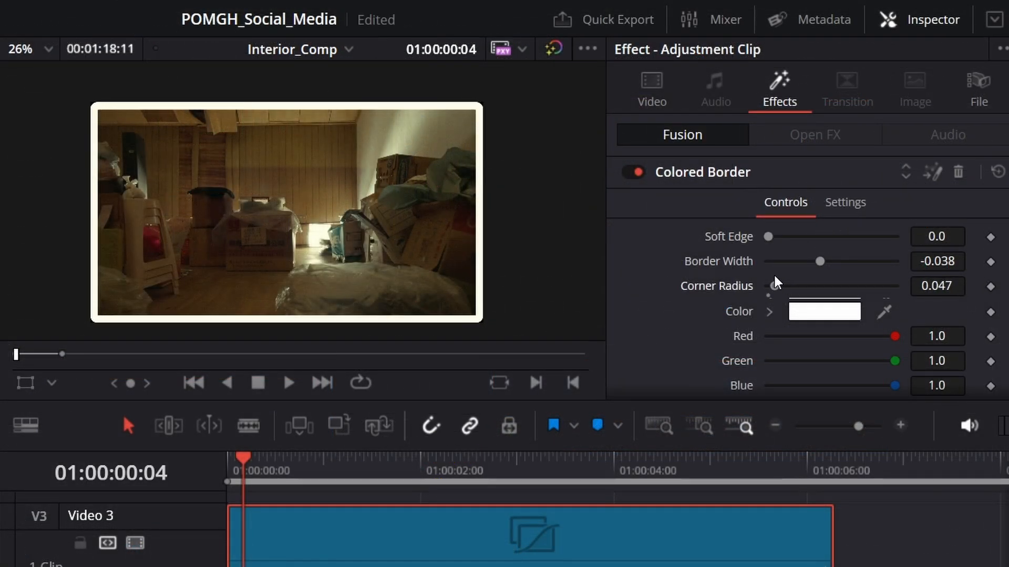
# Drag the Colored Border Corner Radius slider to about 0.134
pyautogui.moveTo(769, 286); pyautogui.dragTo(777, 286)
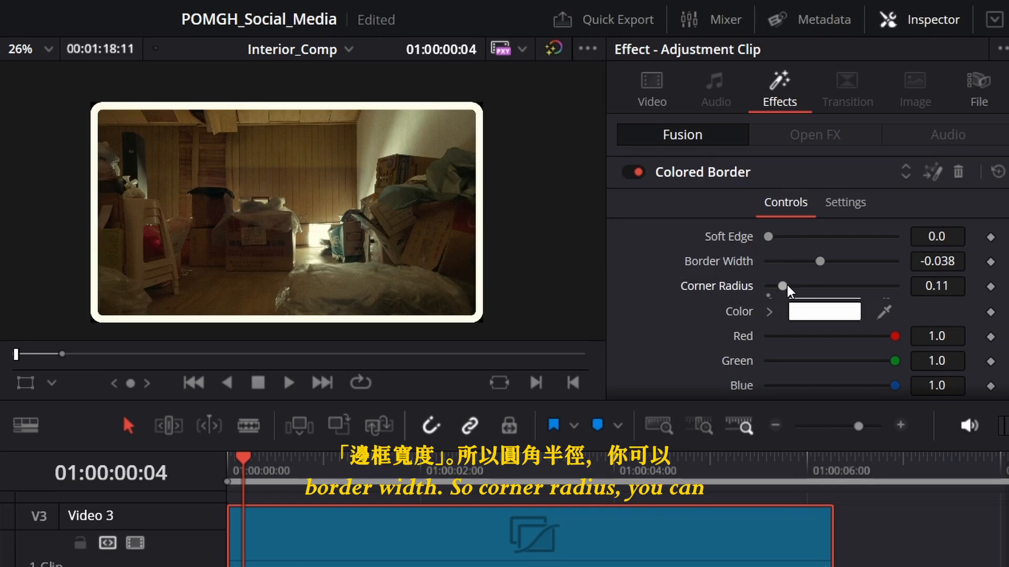
pyautogui.moveTo(781, 286); pyautogui.dragTo(792, 286)
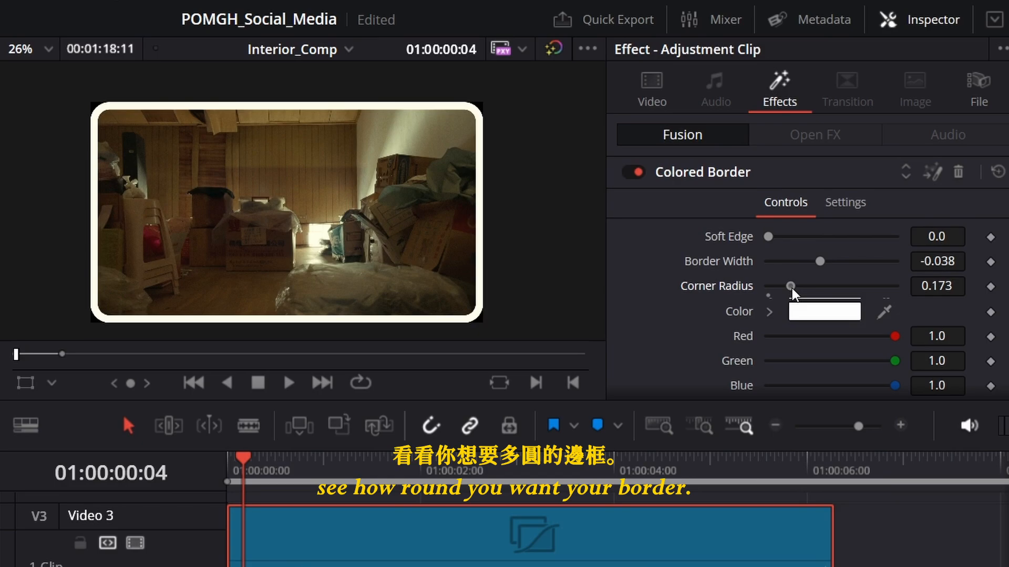
pyautogui.moveTo(791, 286); pyautogui.dragTo(783, 285)
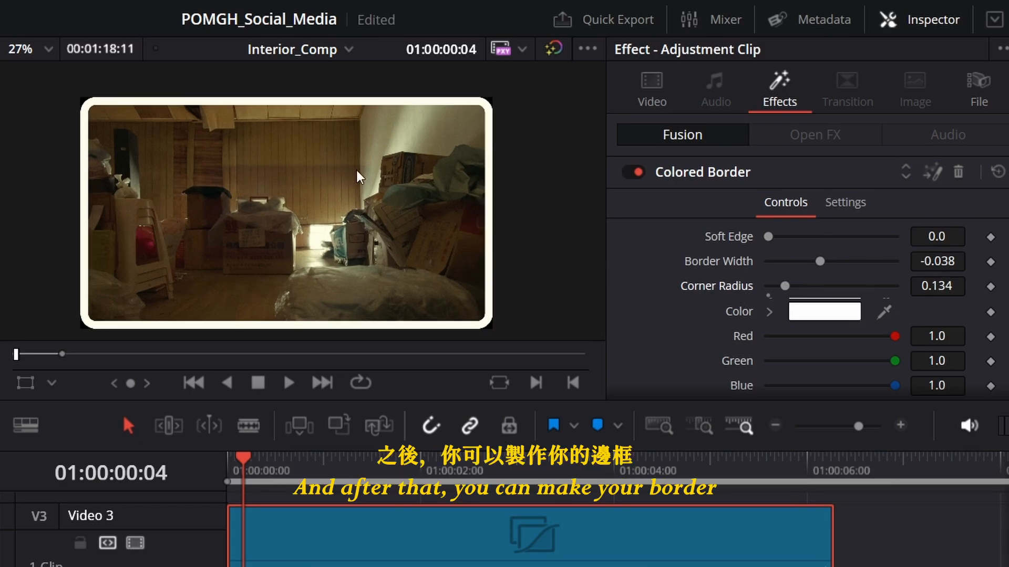
# Raise Border Width to about 0.013 so the white edge disappears, then zoom in on the corners
pyautogui.moveTo(820, 261); pyautogui.dragTo(831, 261)
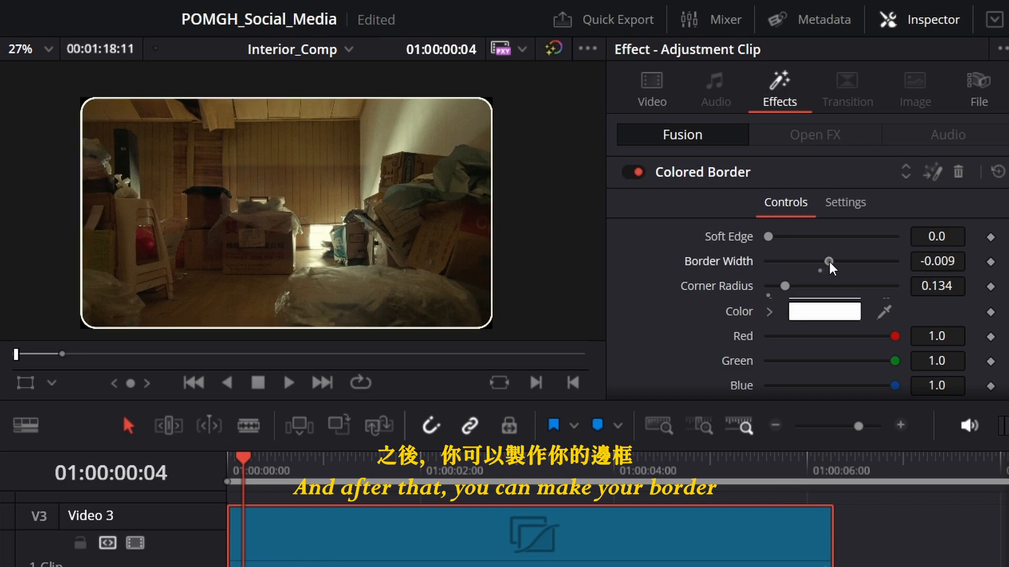
pyautogui.moveTo(828, 261); pyautogui.dragTo(835, 261)
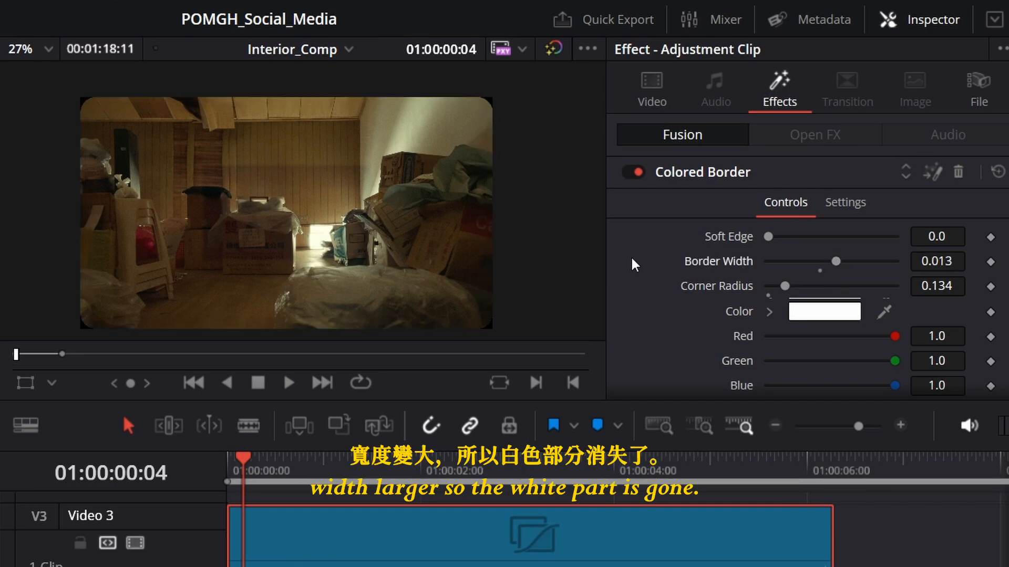
pyautogui.click(19, 48)
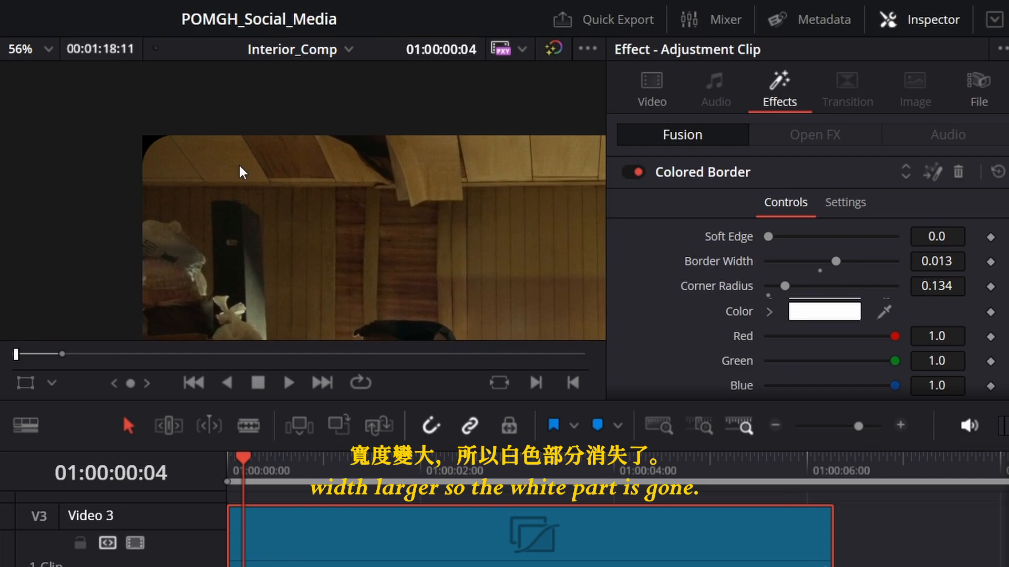